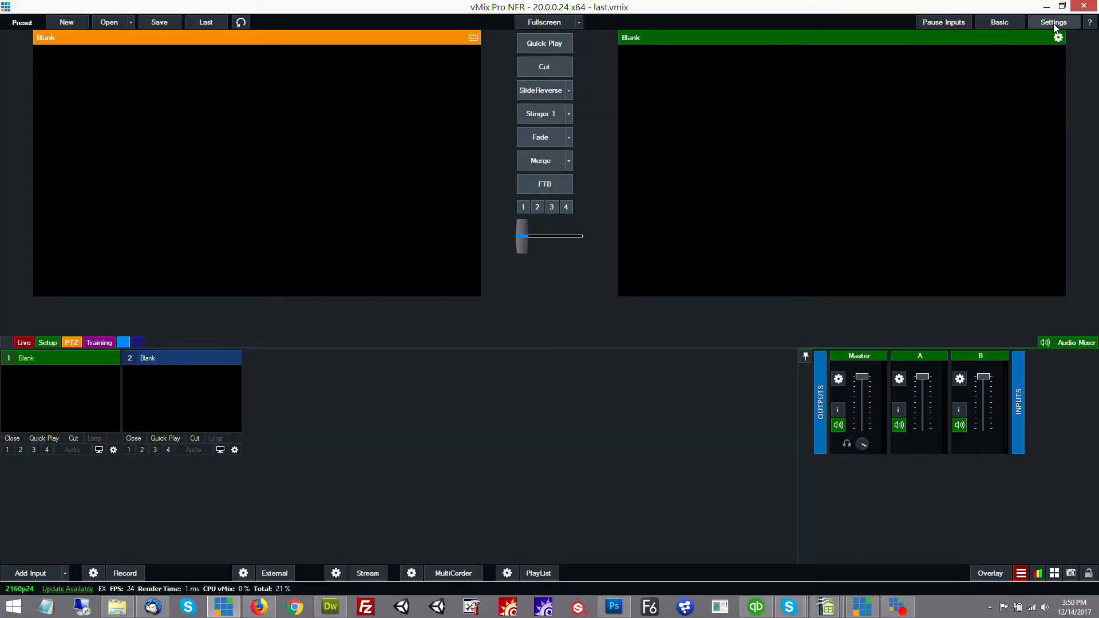
# Show the Display page confirming 3840x2160 output at FILM 24p master frame rate
pyautogui.click(1053, 22)
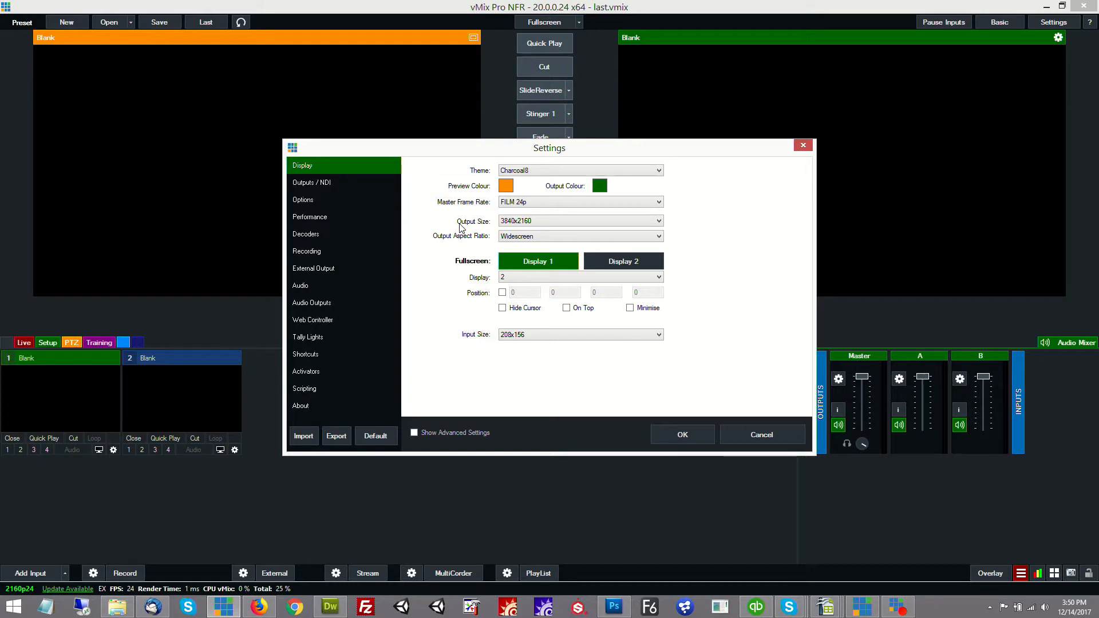
pyautogui.moveTo(485, 225)
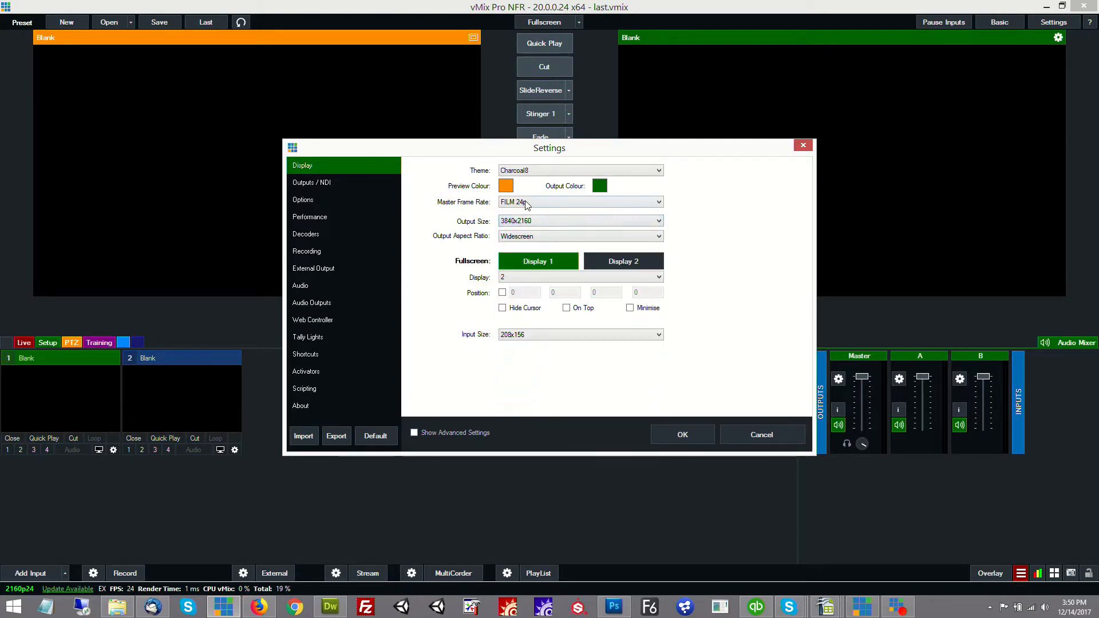
pyautogui.click(580, 201)
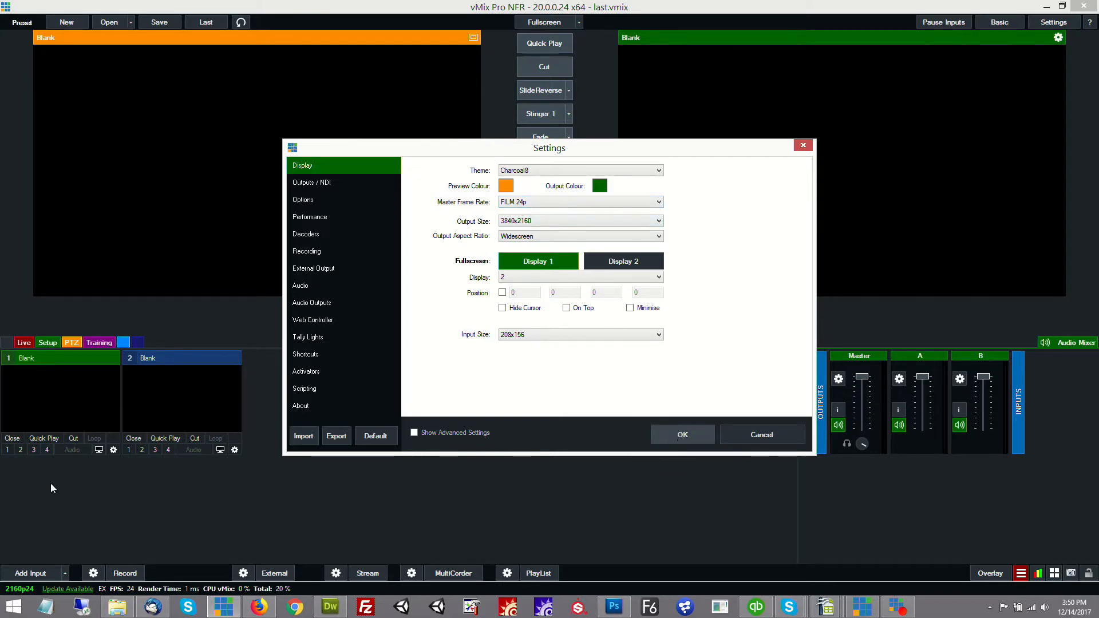
pyautogui.moveTo(647, 431)
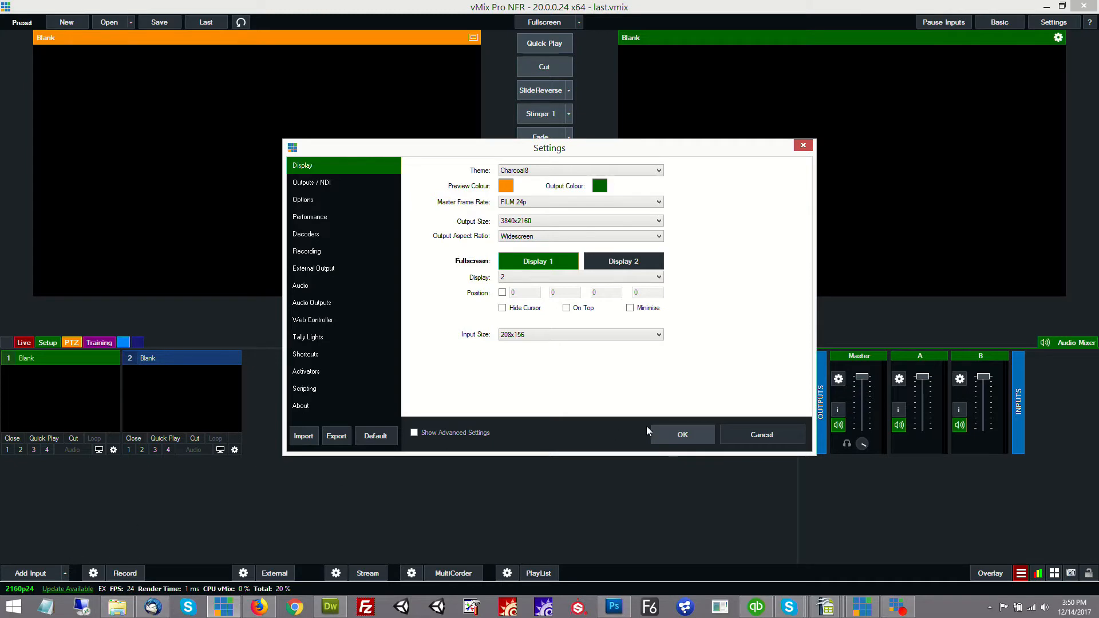
pyautogui.moveTo(54, 577)
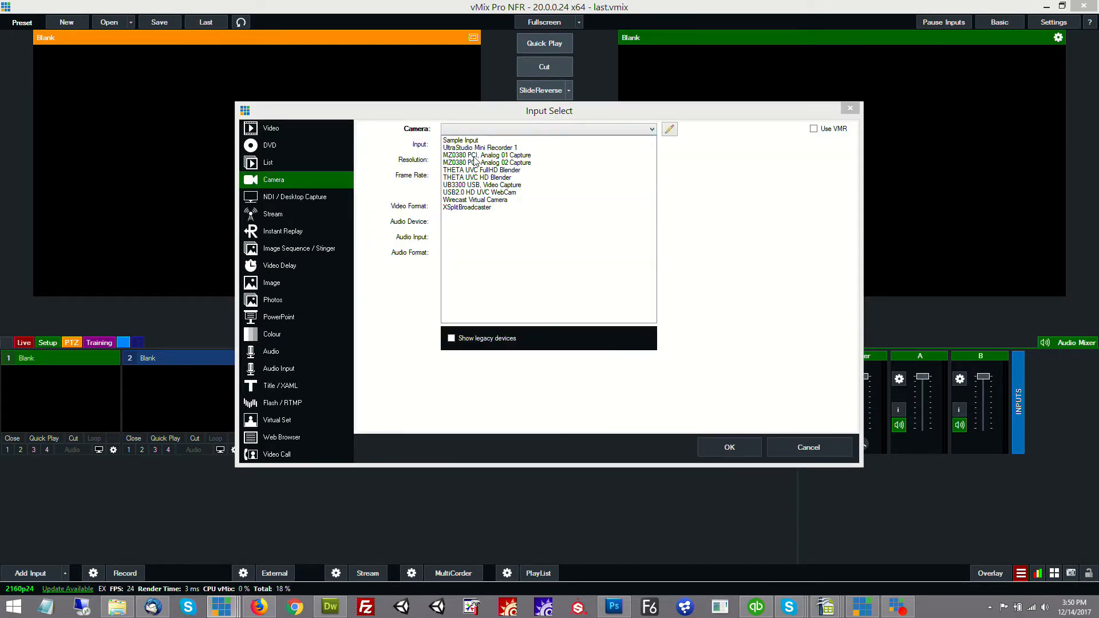
# Add the MZ0380 PCI, Analog 01 Capture camera input at 3840x2160, FILM 24p
pyautogui.click(485, 155)
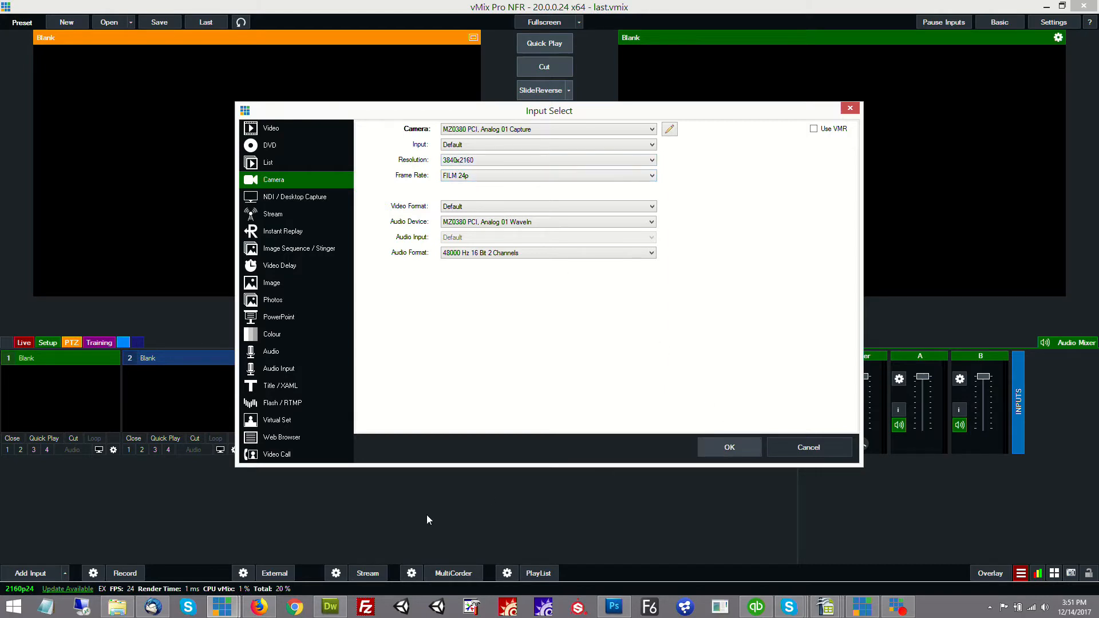
pyautogui.click(728, 447)
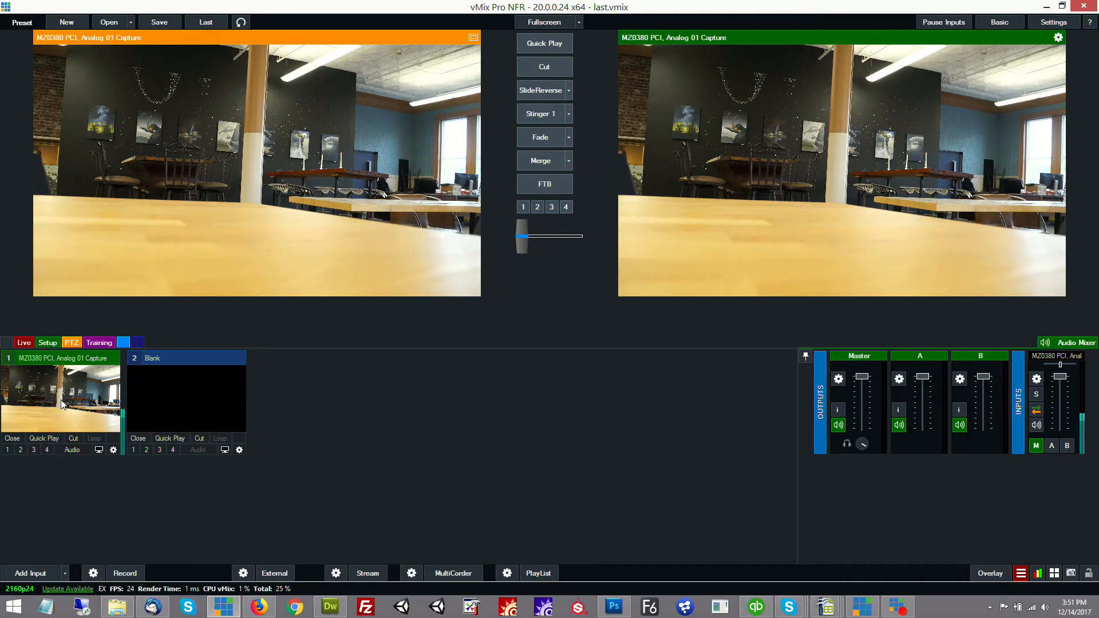
pyautogui.moveTo(333, 393)
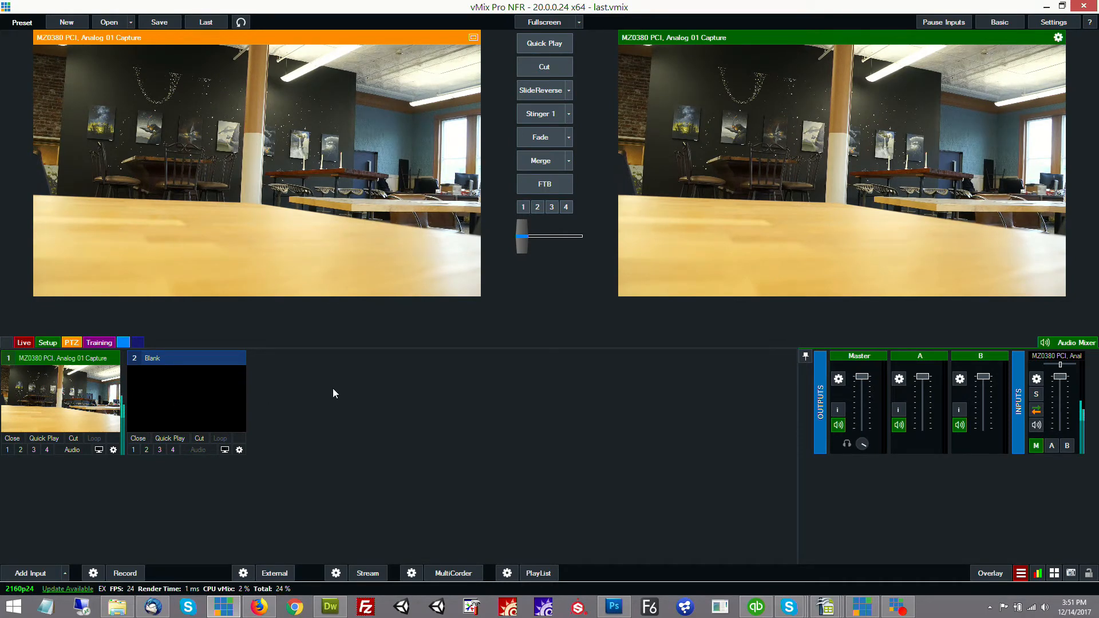